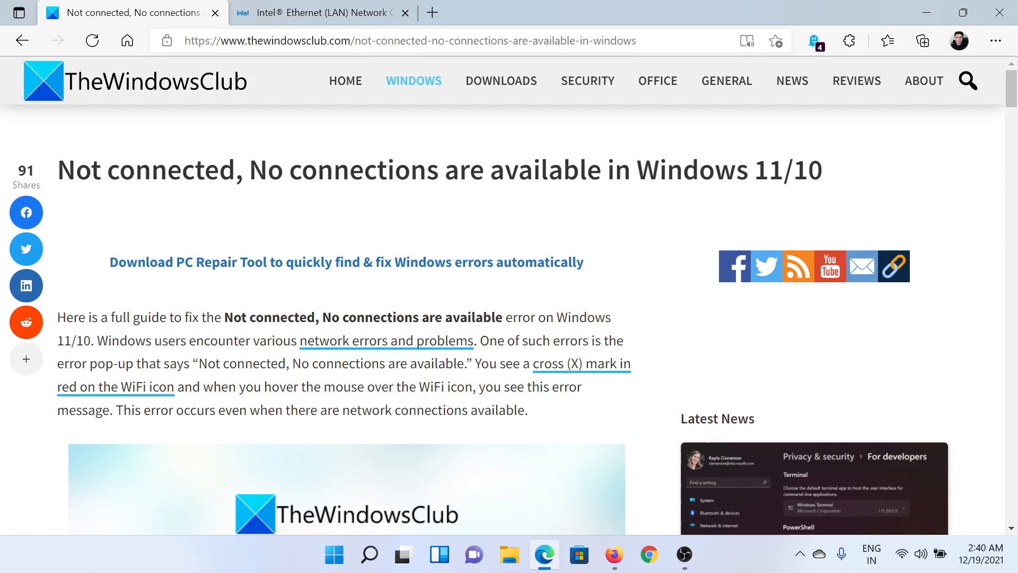
- Scroll the no-connections article past the fixes list to '2] Change power management settings'
scroll("down", 3)
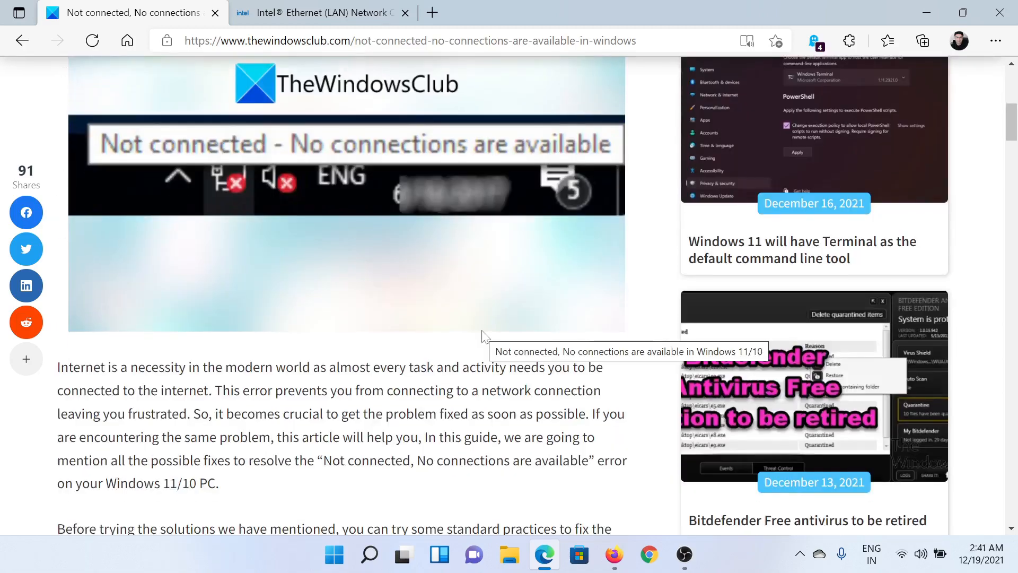
scroll("down", 3)
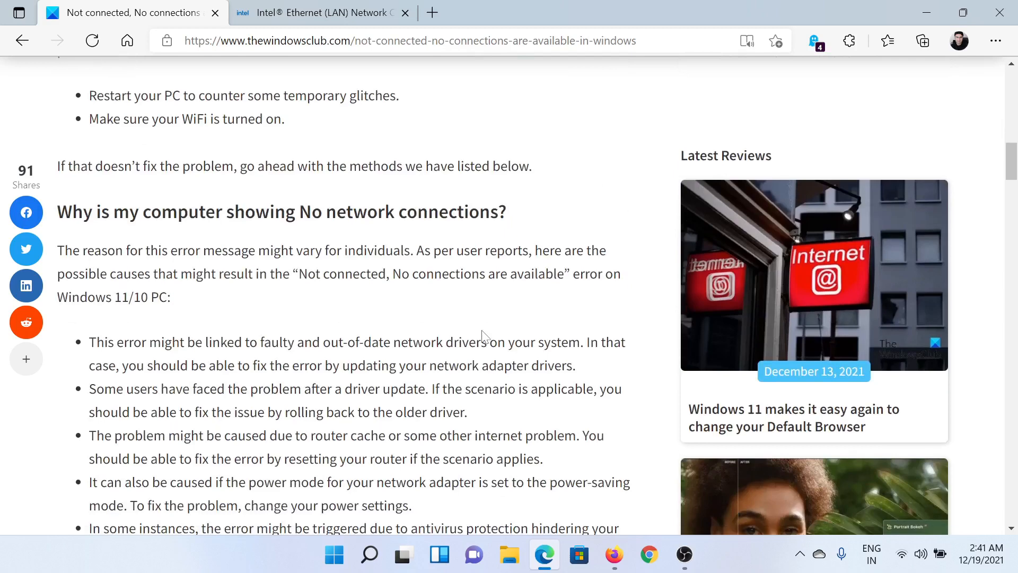
scroll("down", 3)
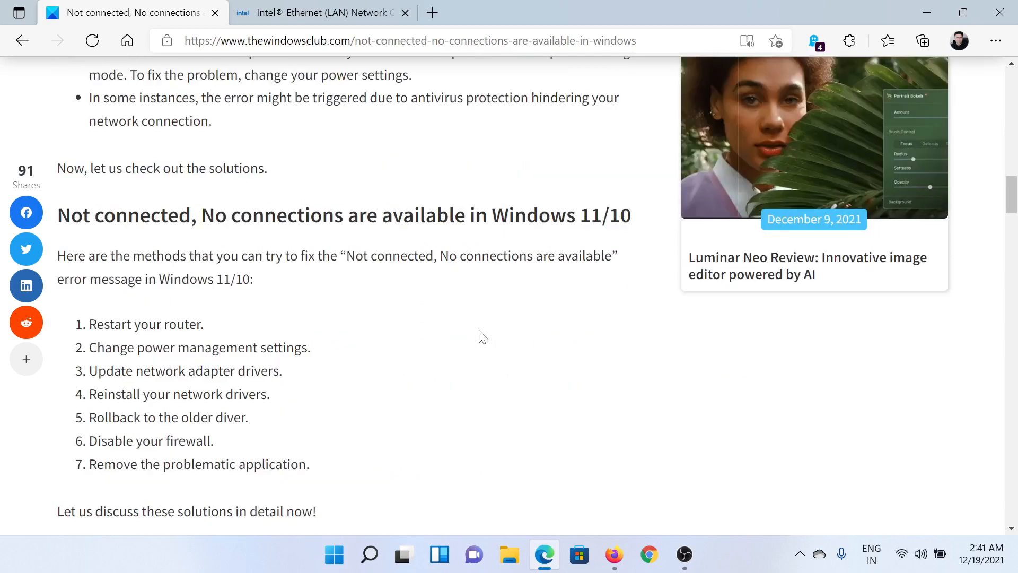
scroll("down", 3)
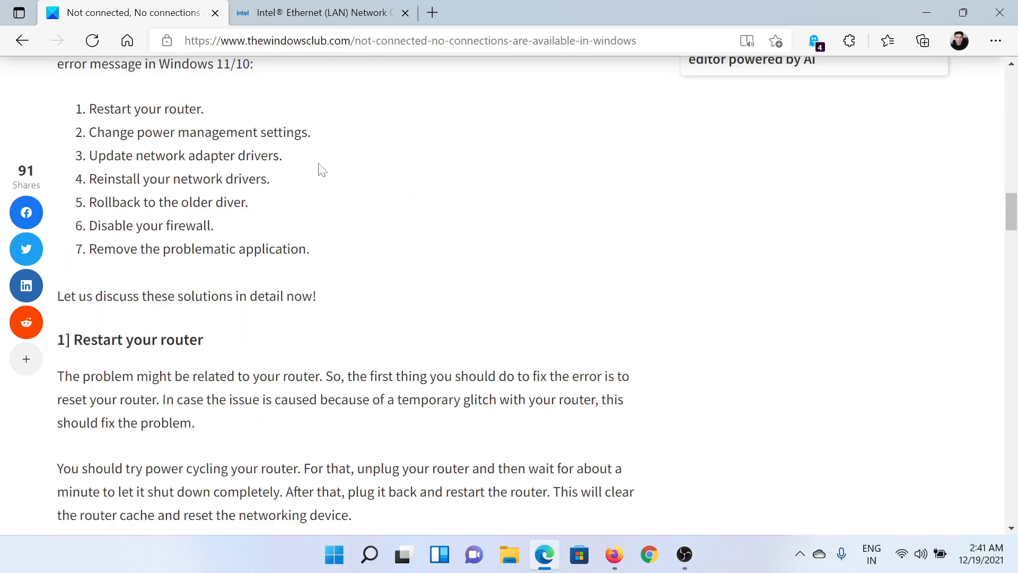
double_click(137, 131)
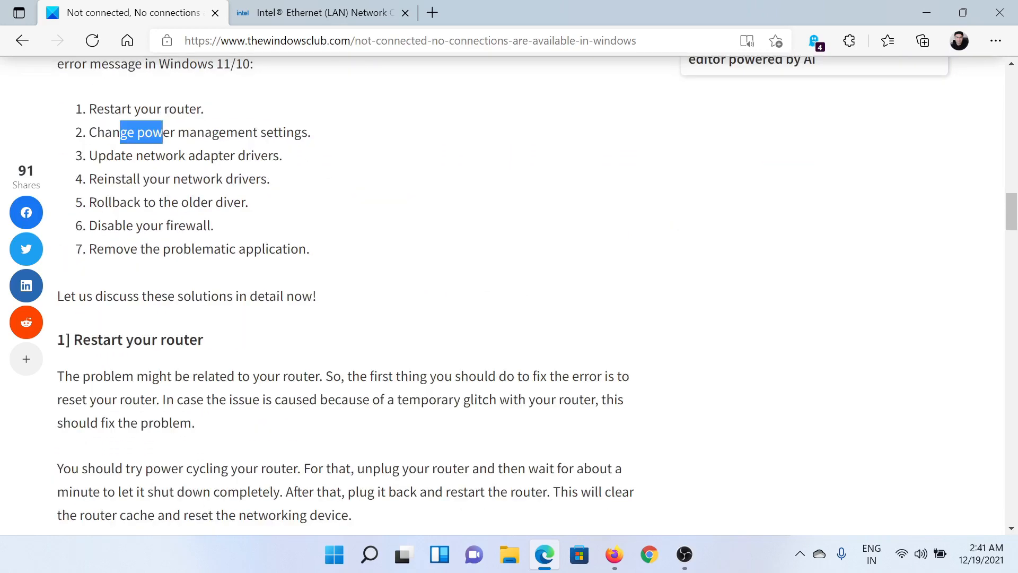
scroll("down", 3)
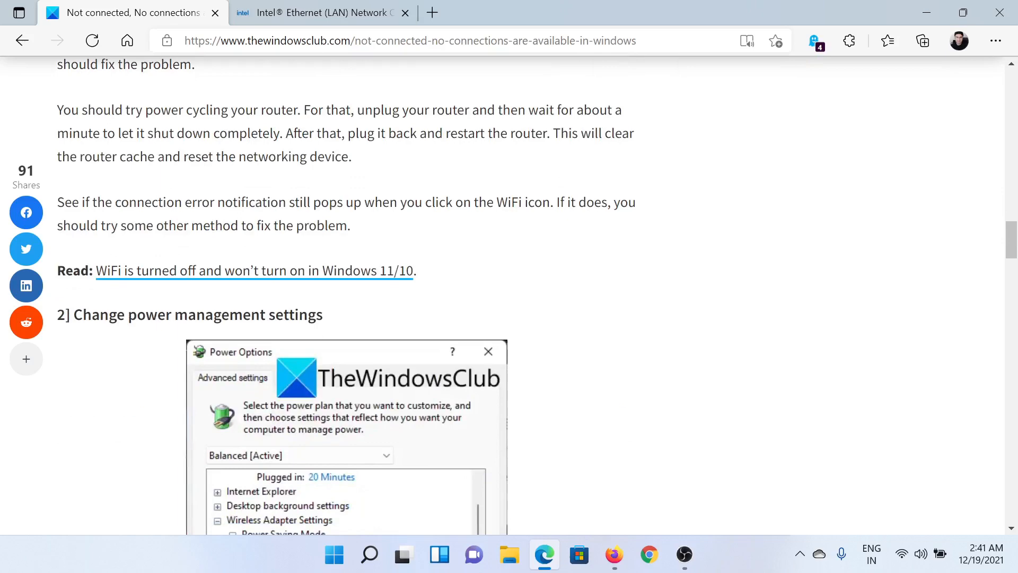
scroll("down", 3)
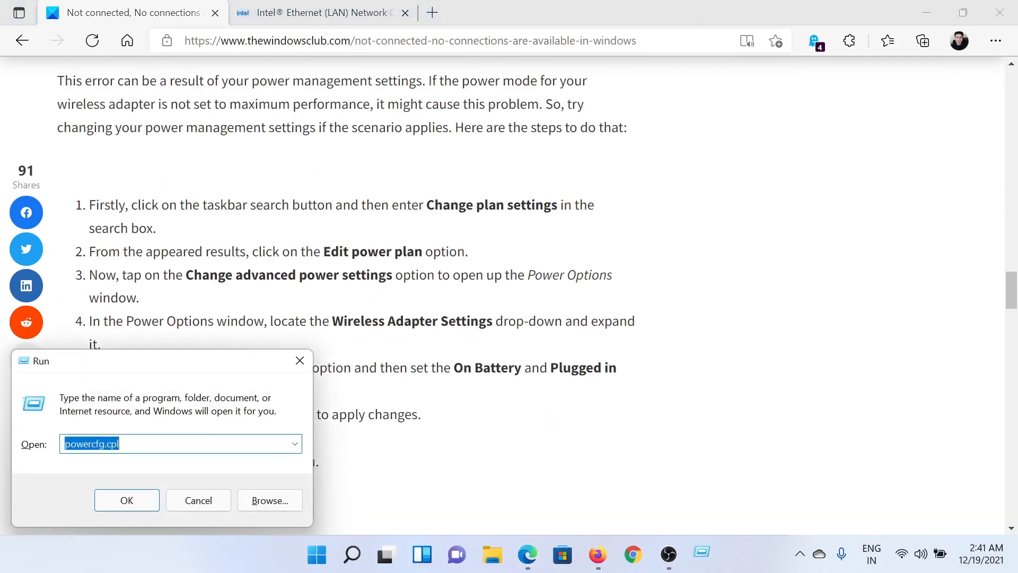
- Run powercfg.cpl from the Run box to open Power Options
left_click(181, 443)
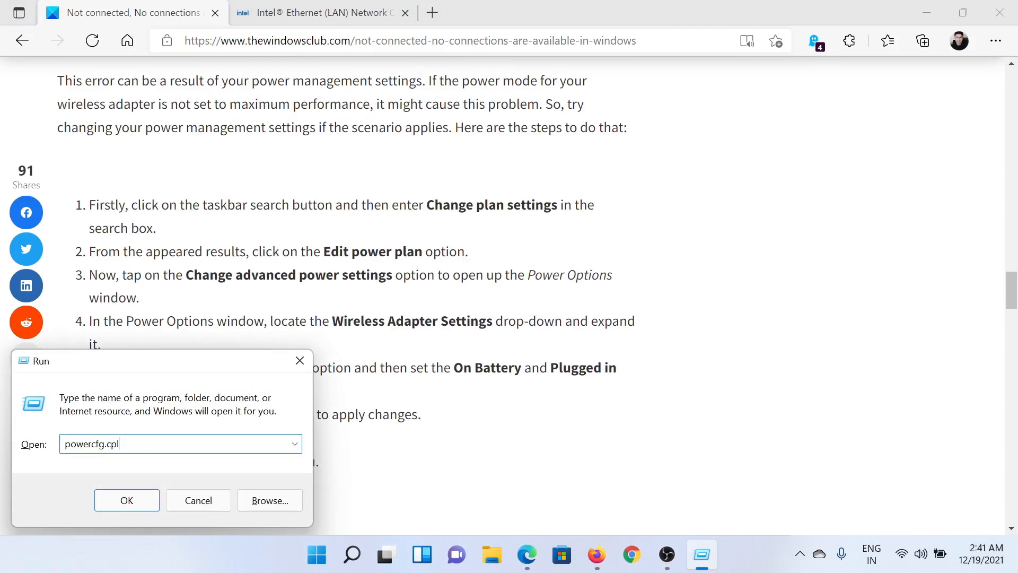
left_click(126, 499)
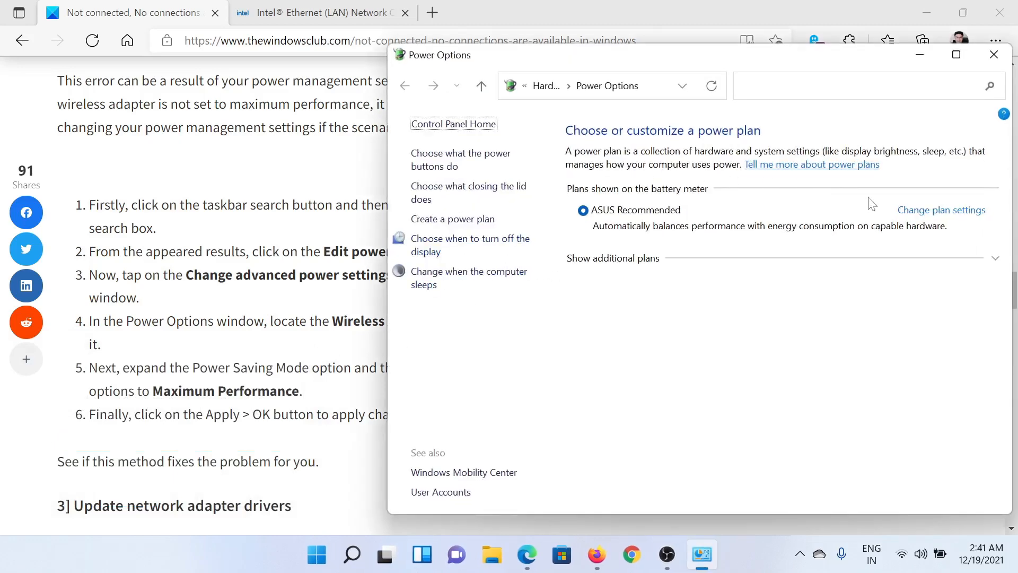
mouse_move(873, 205)
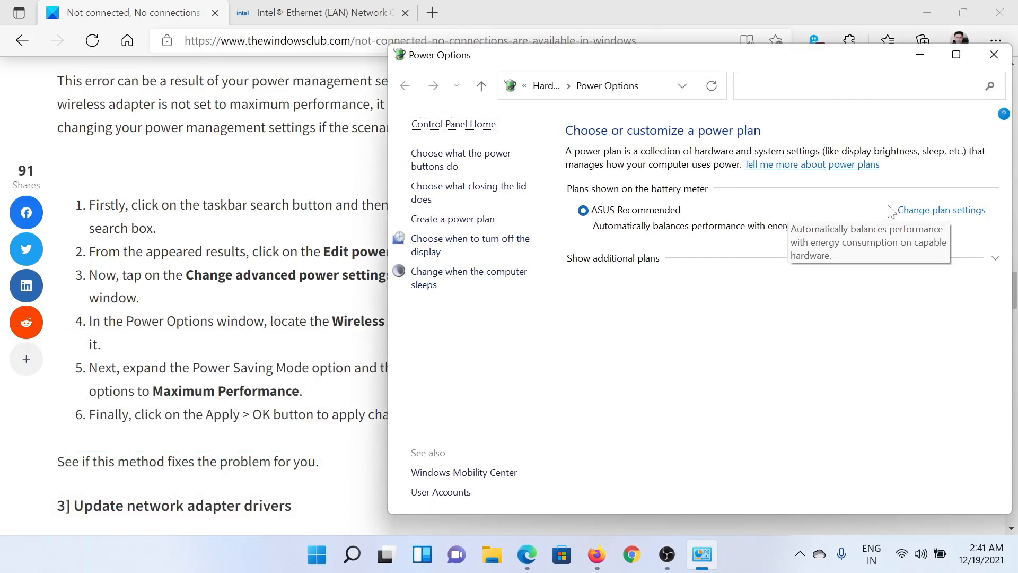
- Open 'Change plan settings' for the ASUS Recommended power plan
left_click(941, 210)
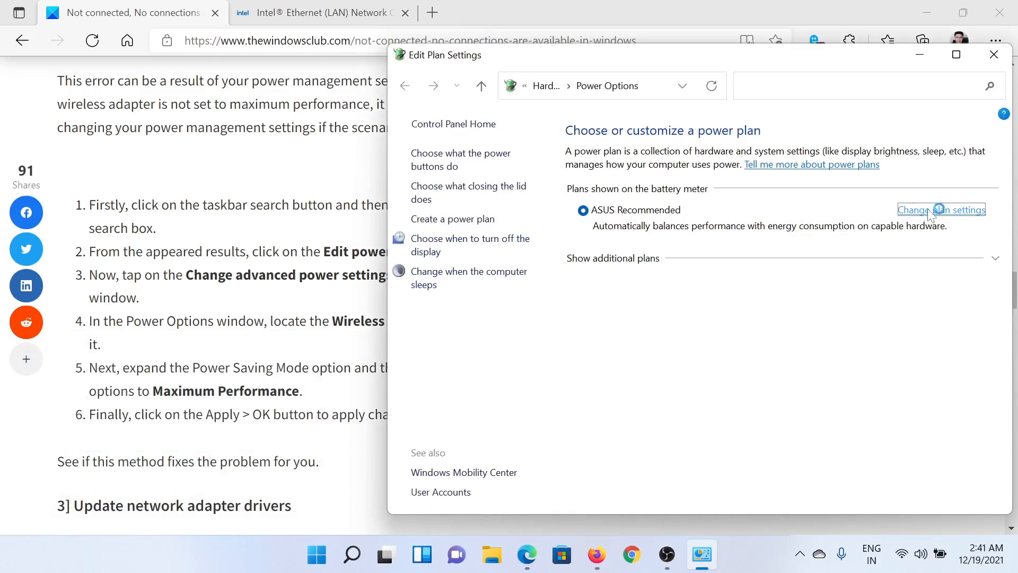
left_click(940, 210)
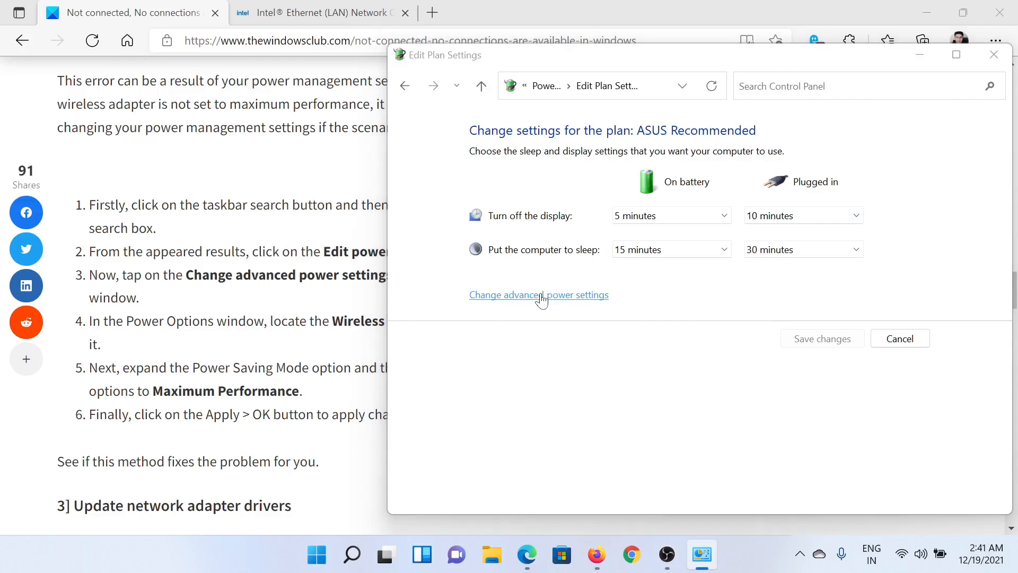
- In advanced power settings, set Wireless Adapter Power Saving Mode on battery to Maximum Performance and apply
left_click(538, 294)
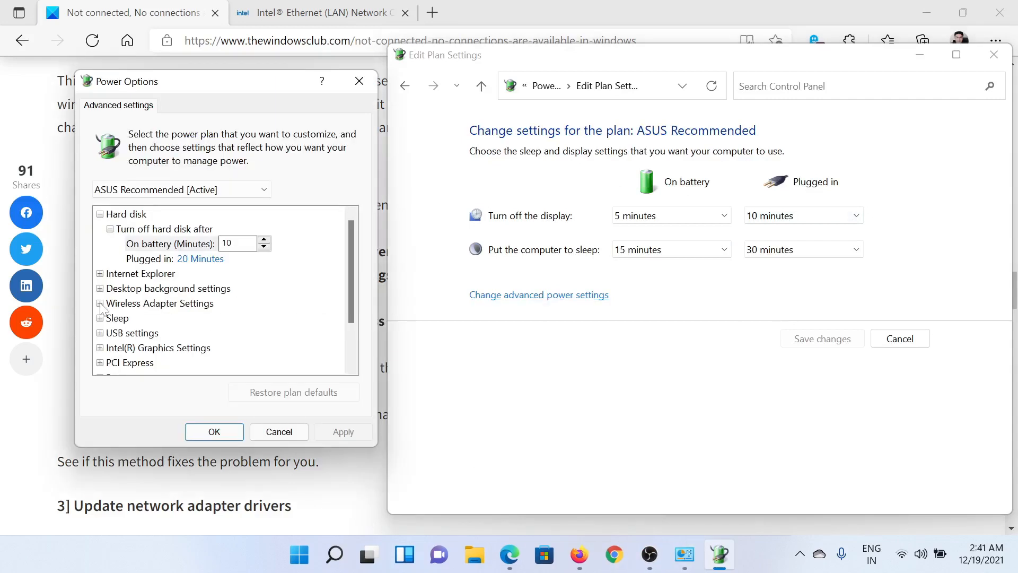
left_click(100, 304)
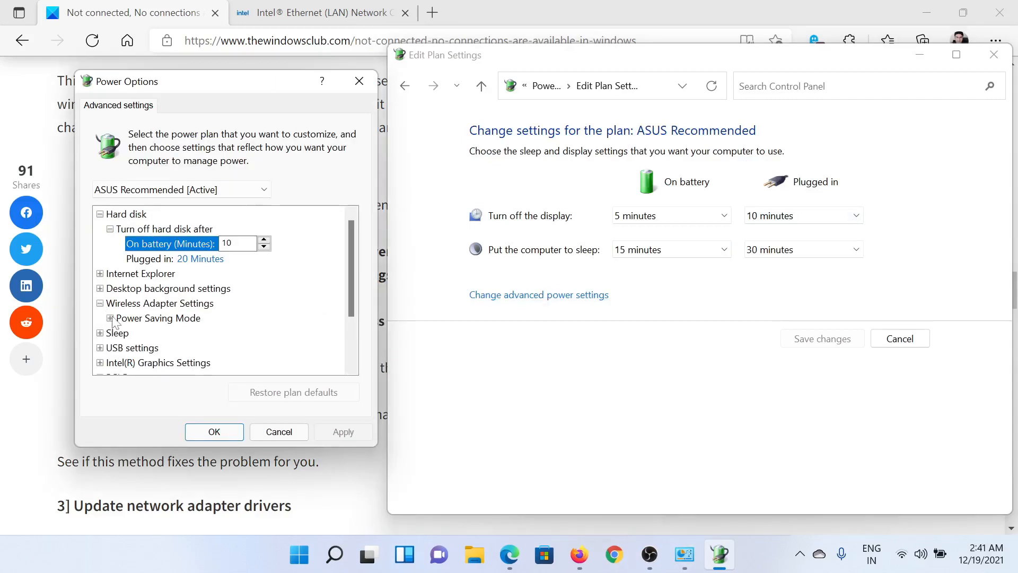
left_click(100, 317)
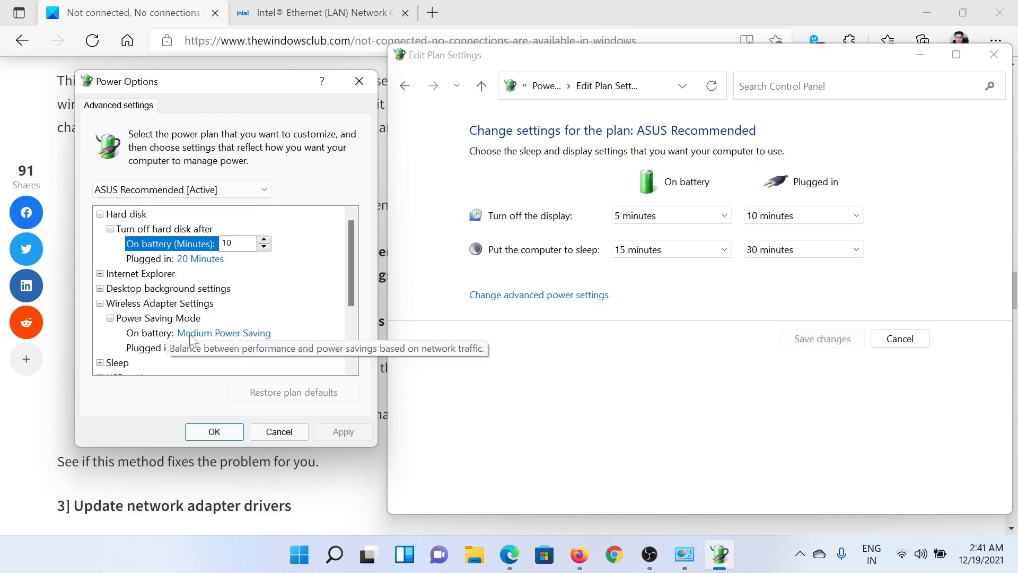
left_click(221, 333)
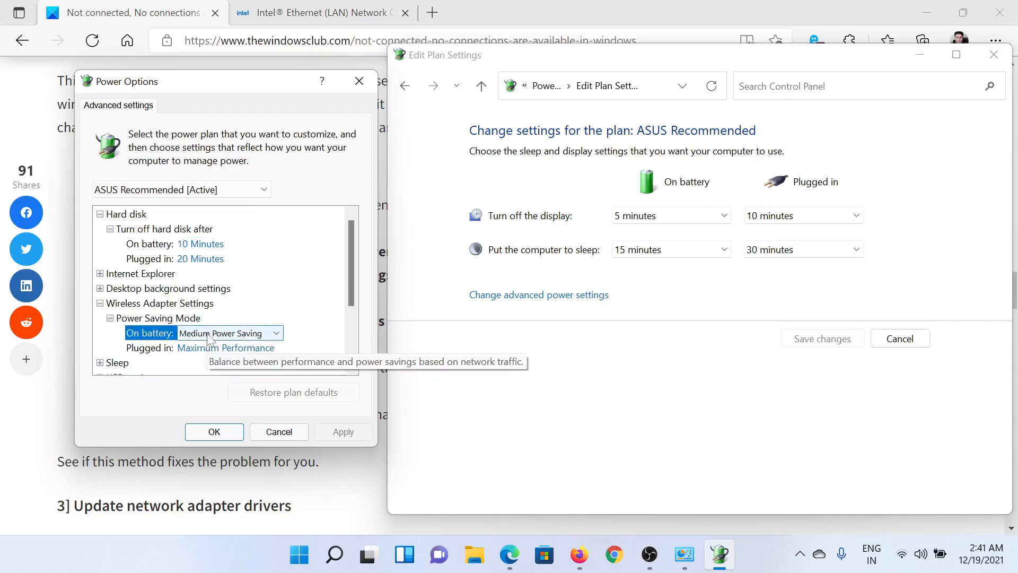
left_click(227, 332)
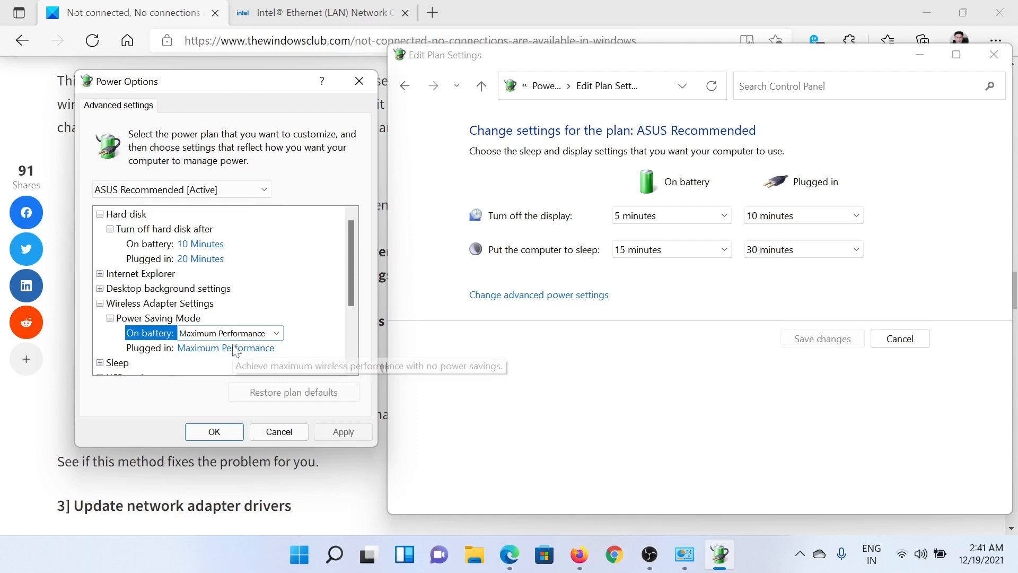
left_click(275, 348)
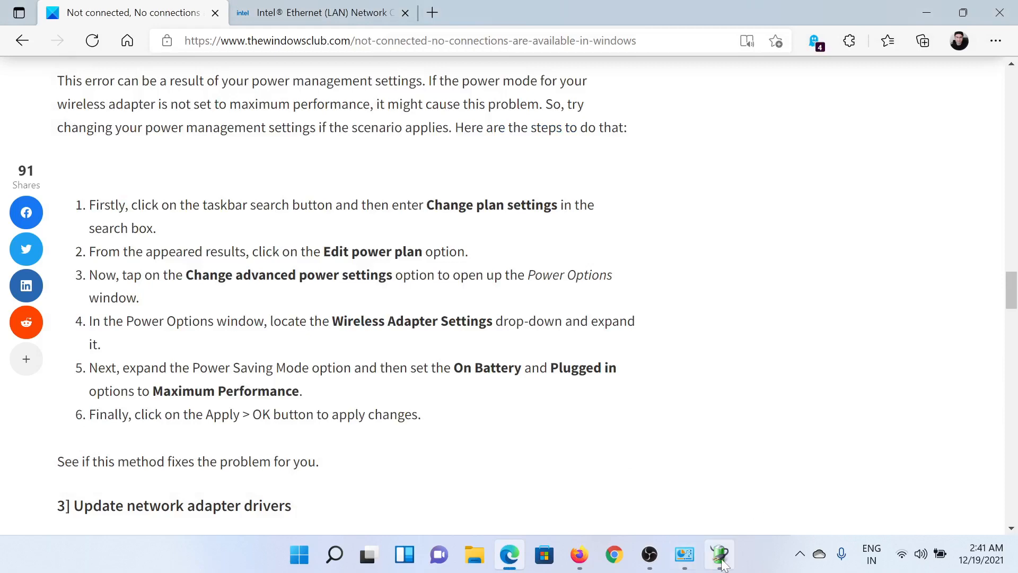
- Read the 'Update network adapter drivers' fix, then switch to the Intel Ethernet driver page
left_click(719, 554)
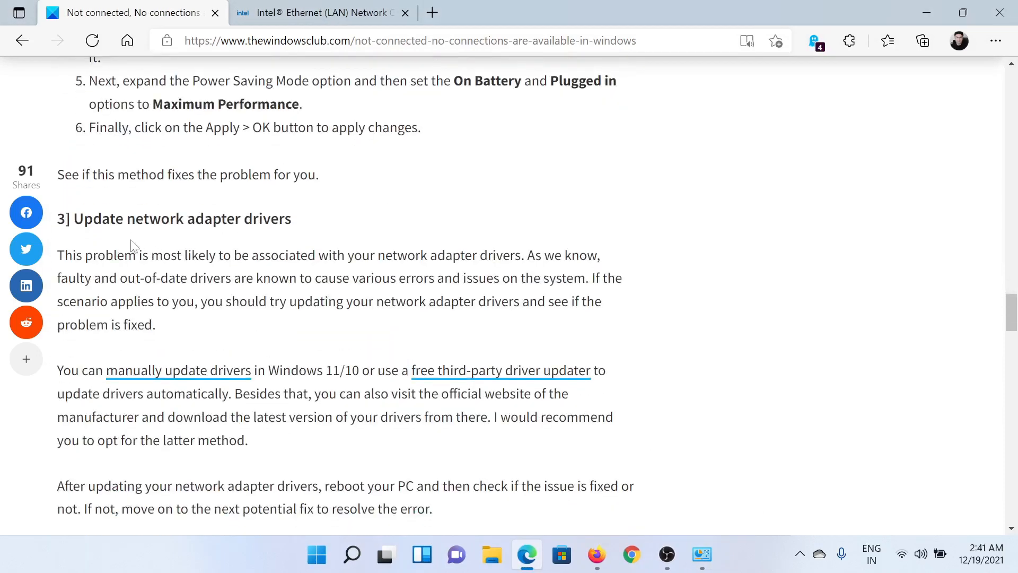
mouse_move(312, 235)
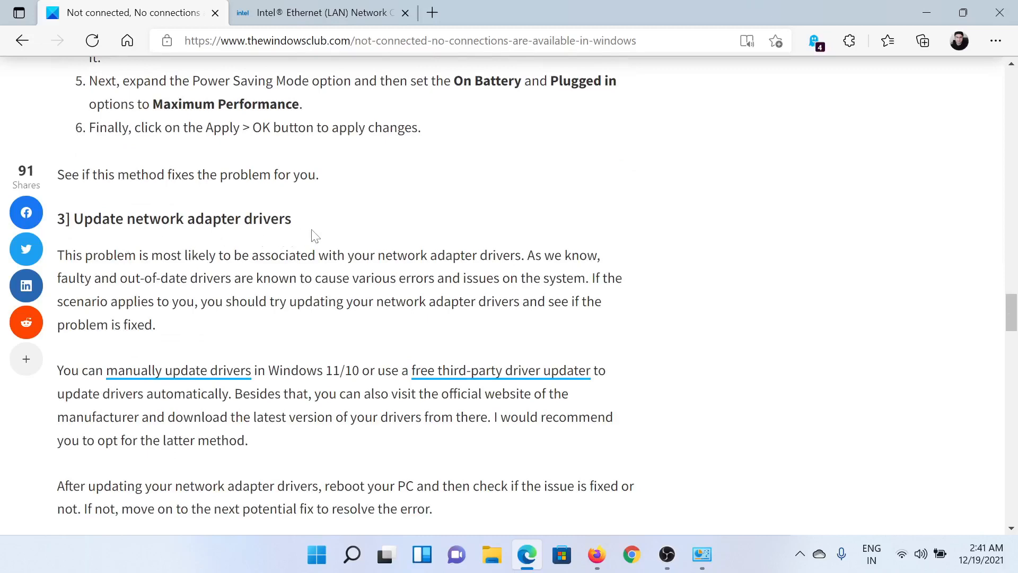
left_click(318, 12)
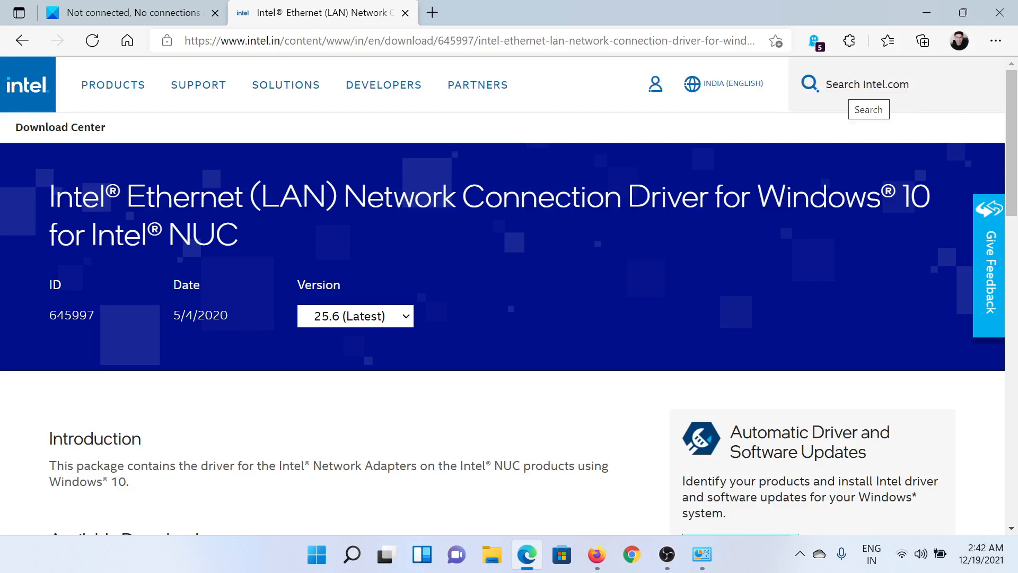
scroll("down", 3)
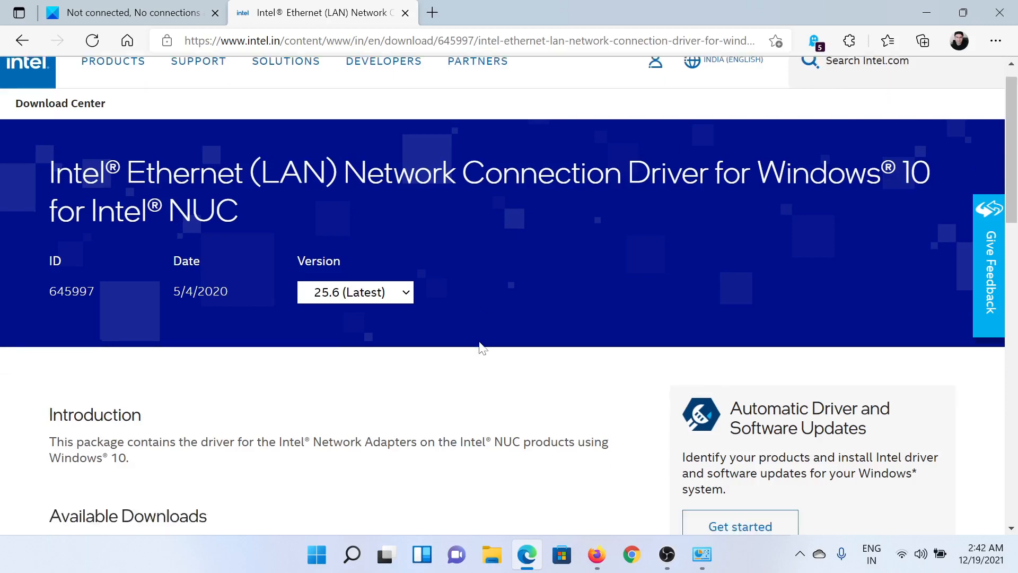
scroll("down", 3)
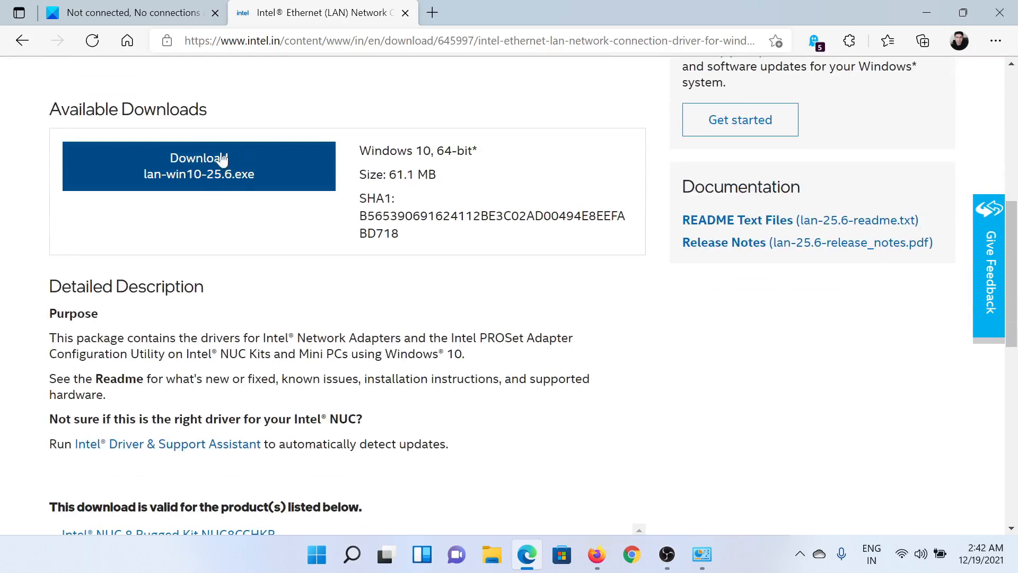
mouse_move(151, 6)
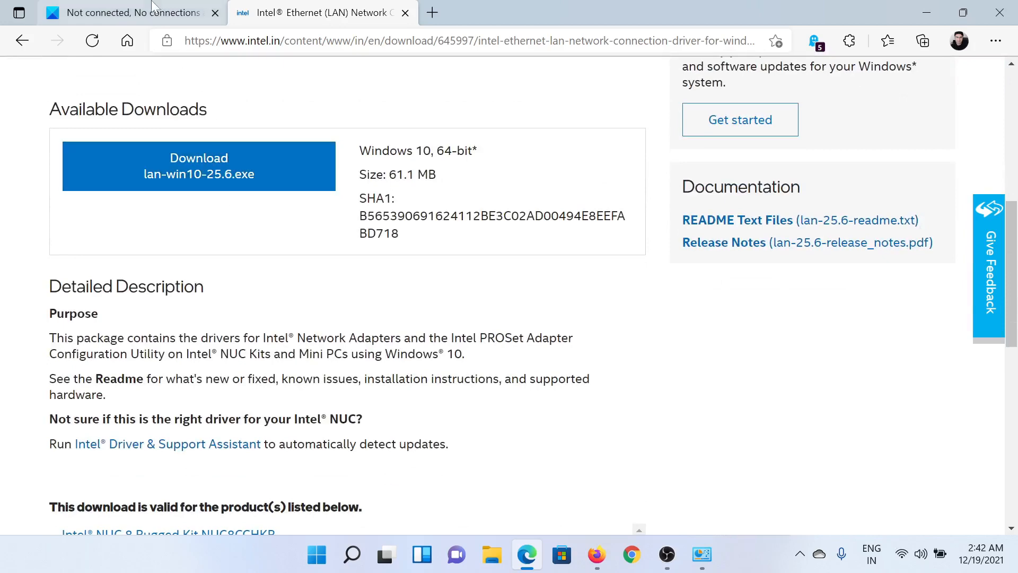
- Return to the TheWindowsClub article and scroll to fix 6, Disable your firewall
left_click(117, 12)
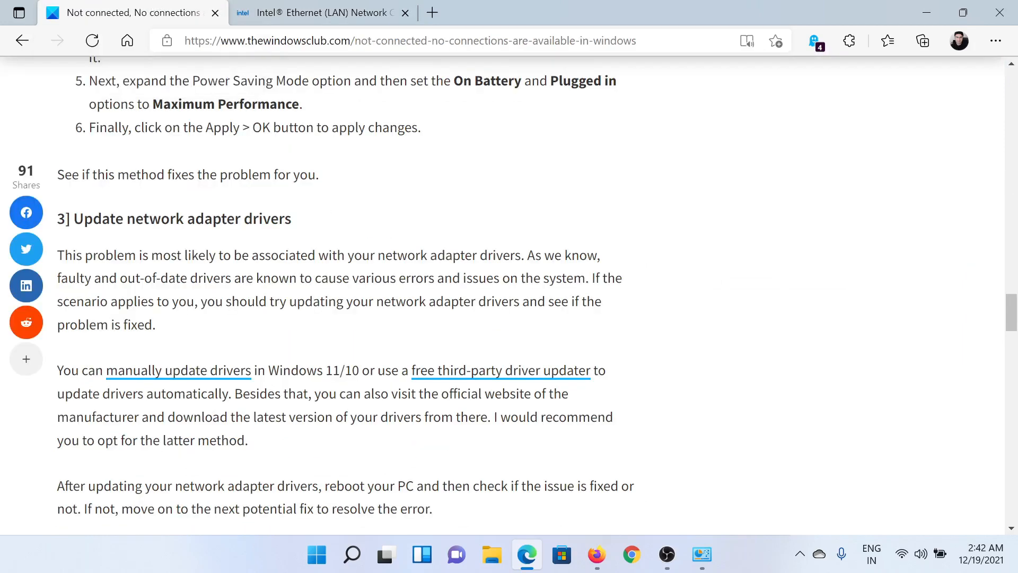
scroll("down", 3)
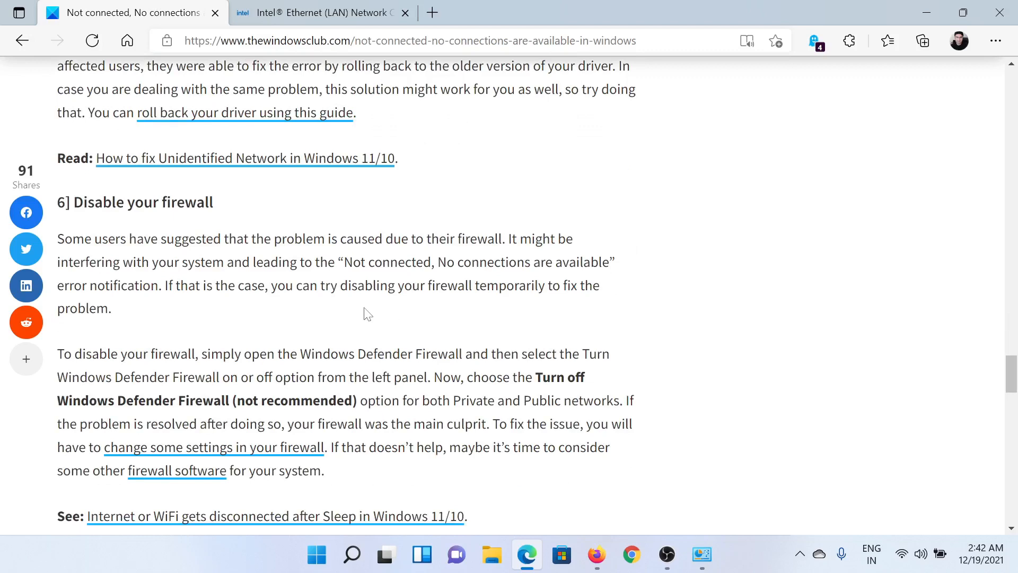
mouse_move(351, 555)
type("f")
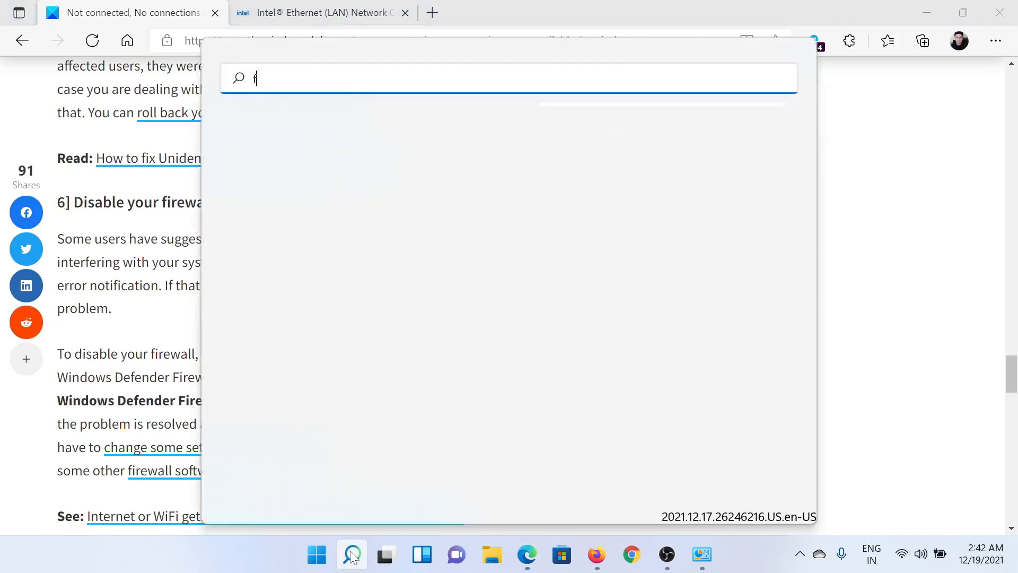
- Search Windows for 'firewall' so Windows Defender Firewall appears in the results
type("rewa")
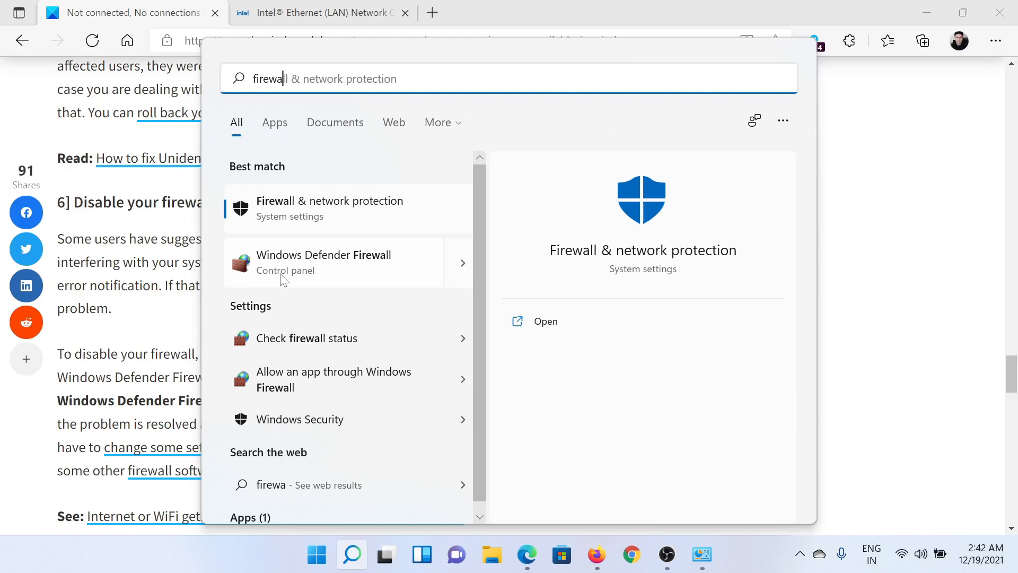
- Turn Windows Defender Firewall off for both private and public networks, then close the window
left_click(322, 262)
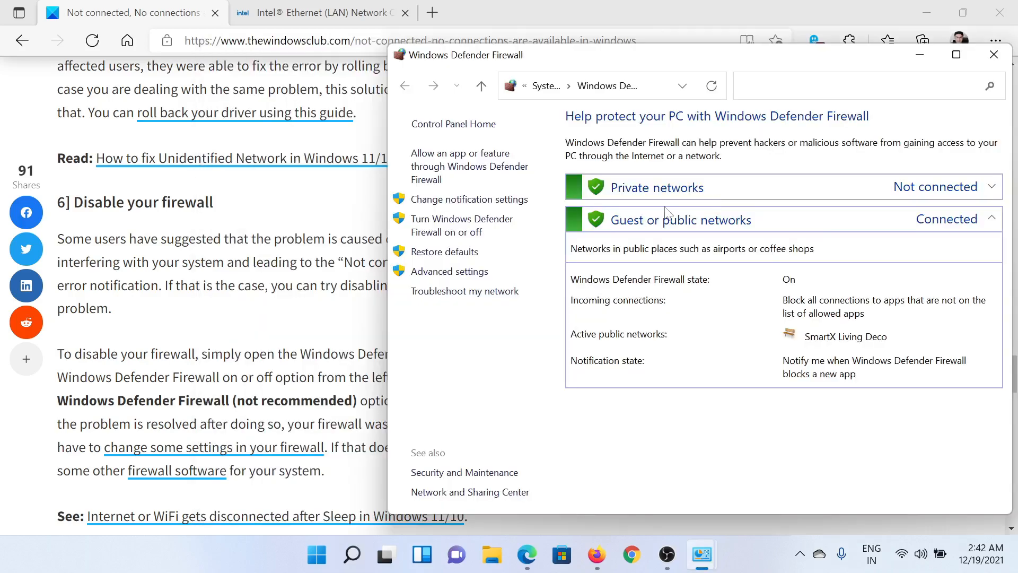
mouse_move(459, 224)
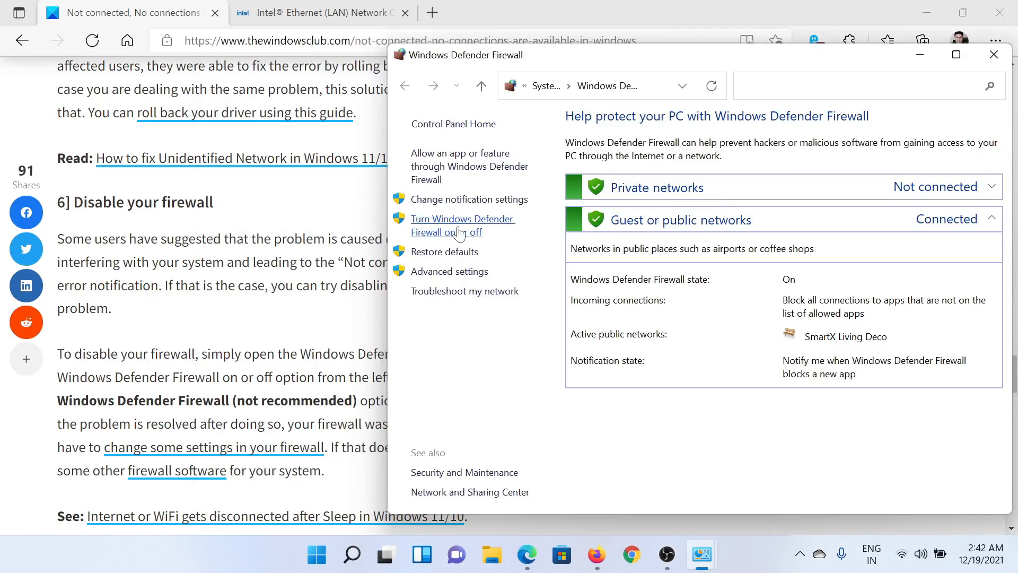
left_click(464, 224)
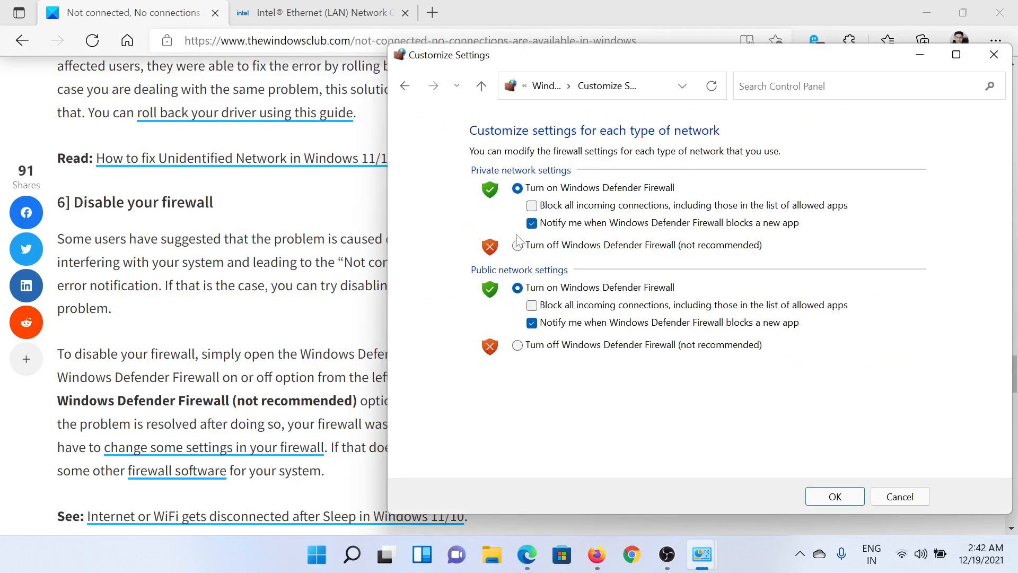
left_click(517, 245)
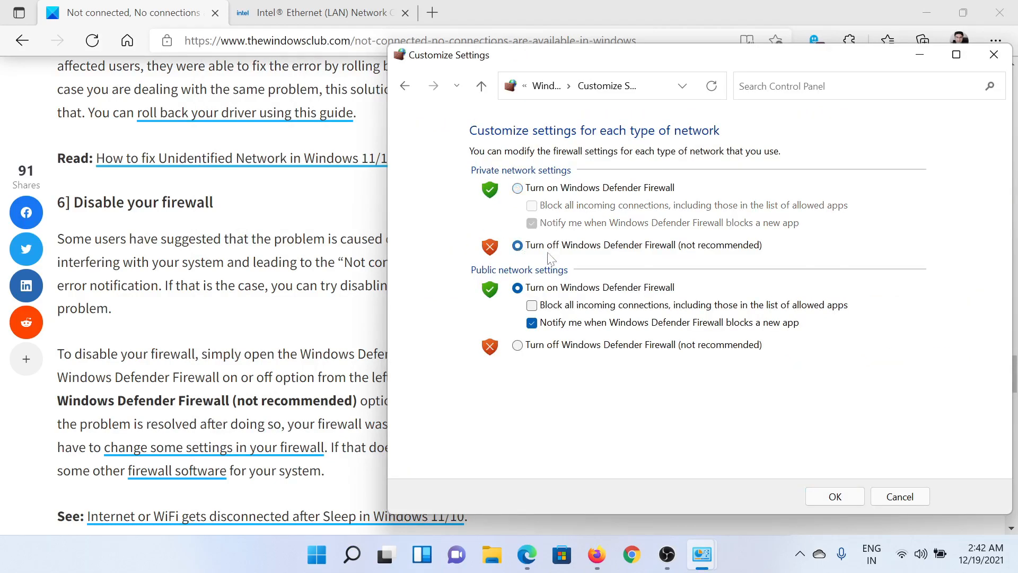
left_click(517, 344)
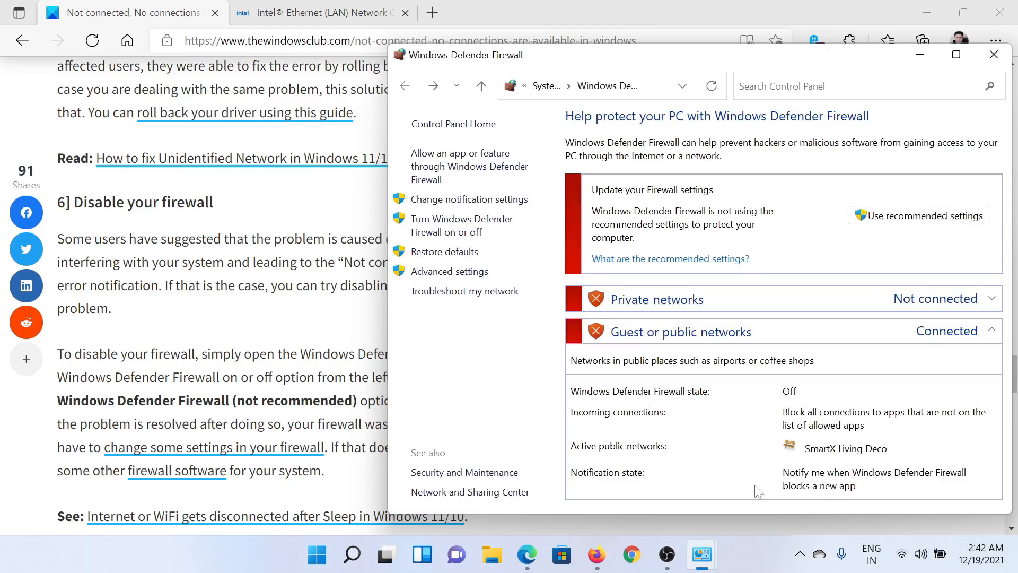
left_click(992, 54)
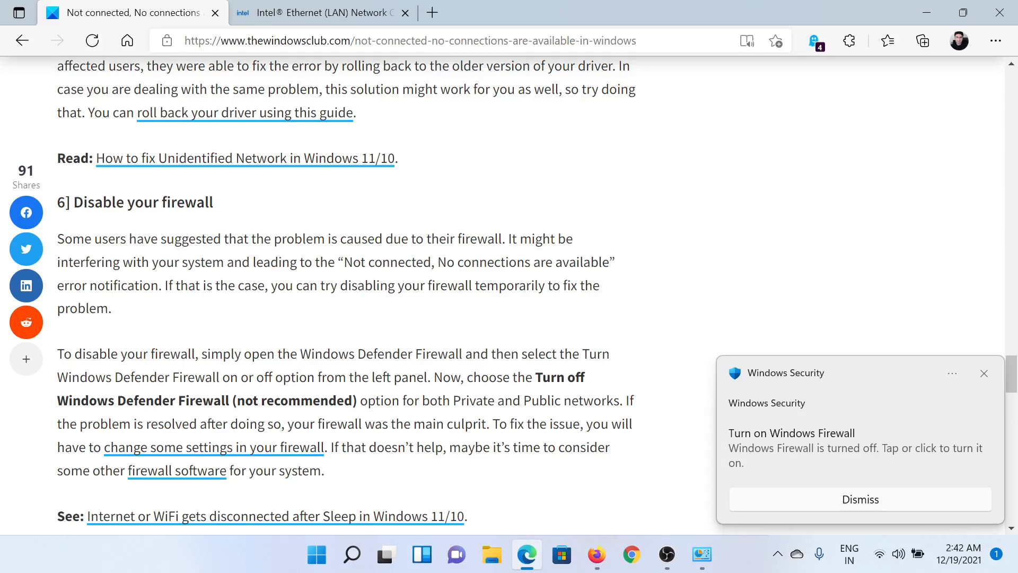
- Scroll the article back to the top and dismiss the Windows Security firewall-off notification
scroll("up", 3)
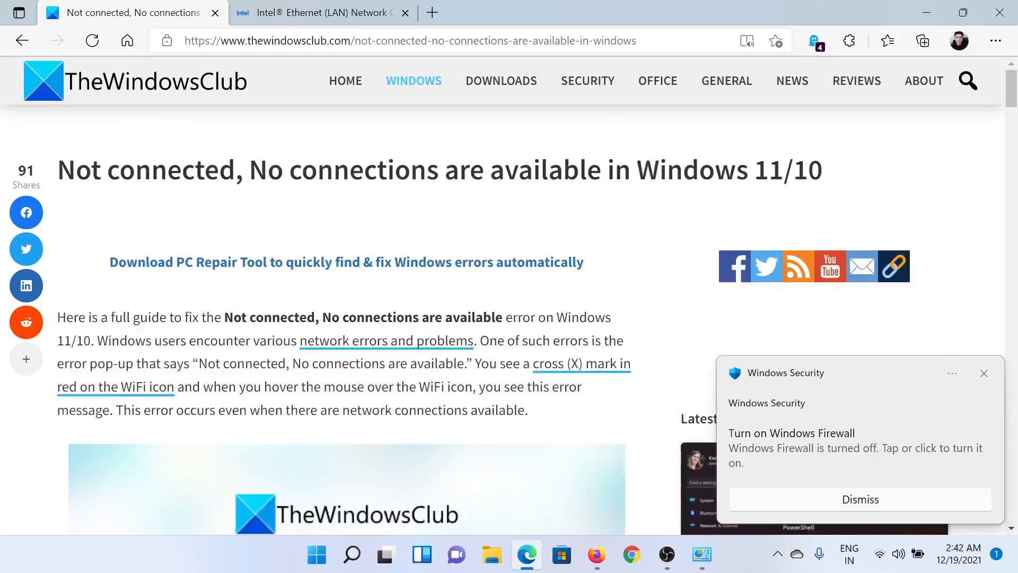
left_click(859, 498)
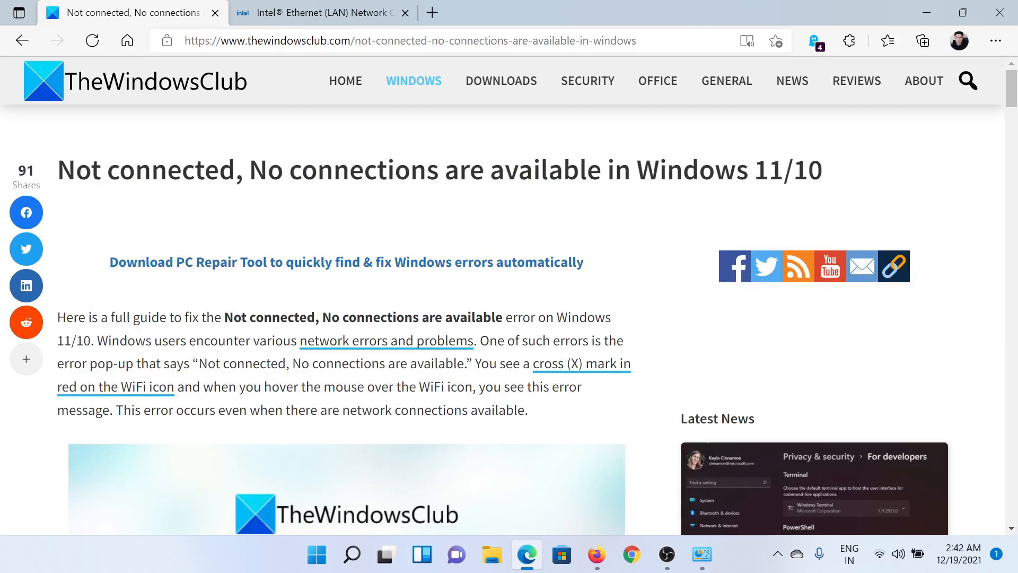